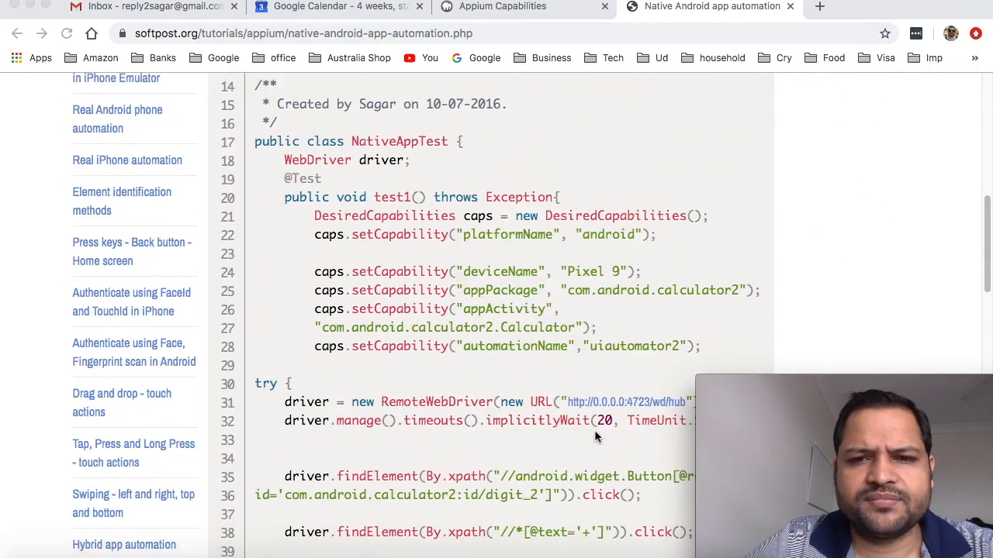
- Review the tutorial's capability setup, highlighting the Pixel 9 device name value
{"action": "scroll", "scroll_direction": "down", "scroll_amount": 3}
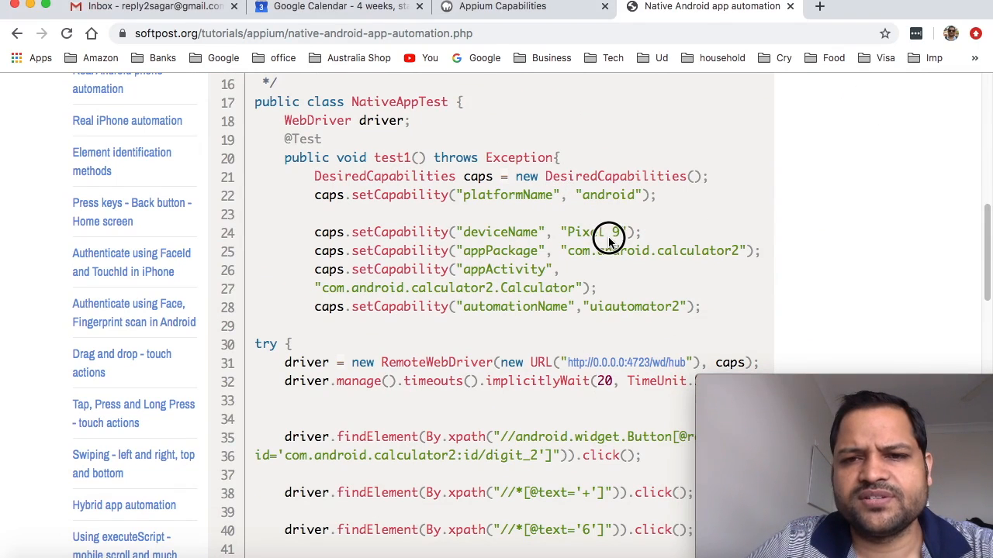
{"action": "double_click", "coordinate": [698, 251]}
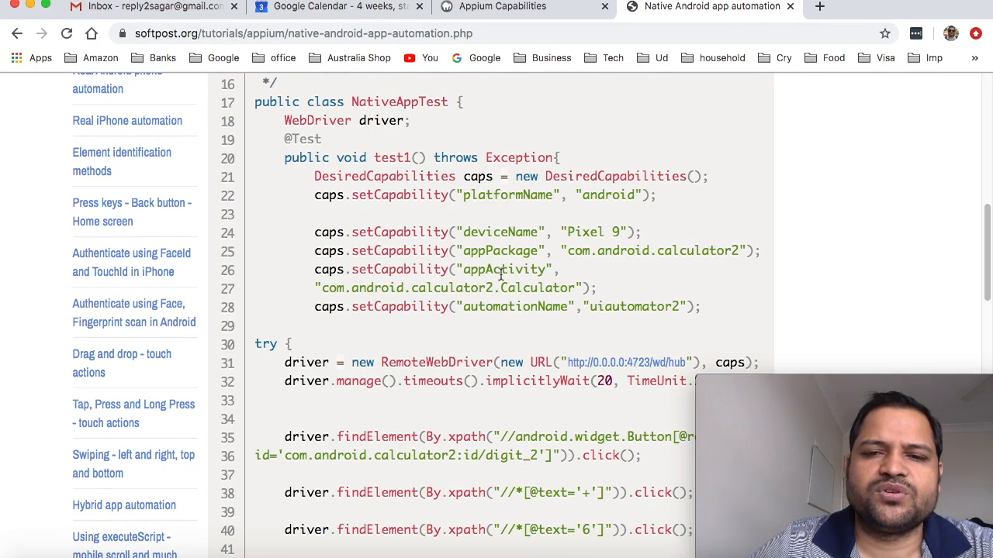
{"action": "mouse_move", "coordinate": [524, 287]}
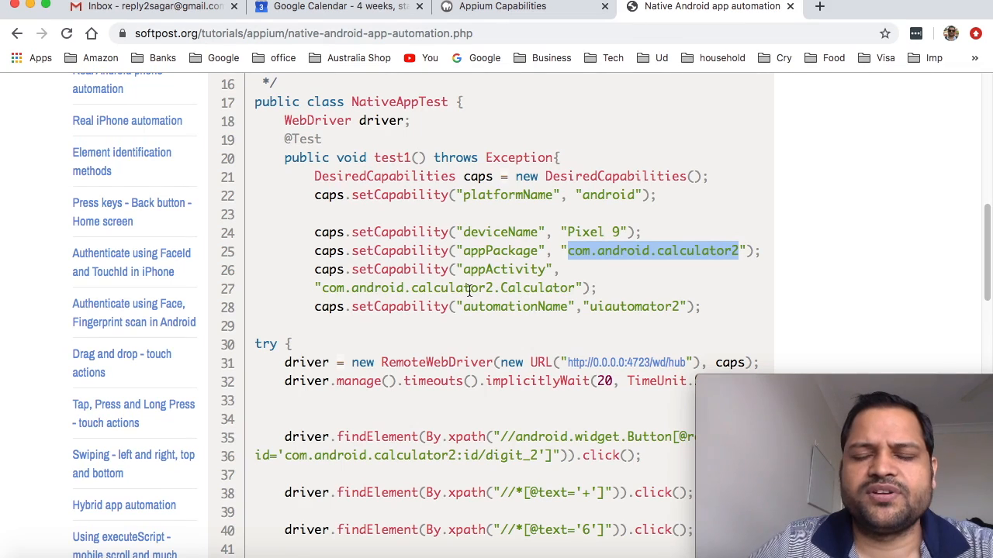
{"action": "mouse_move", "coordinate": [326, 288]}
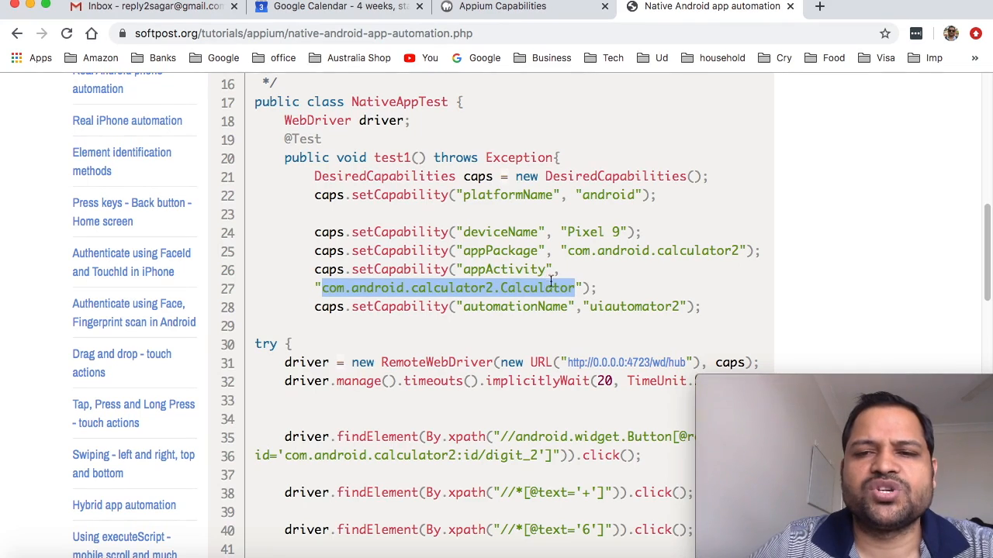
{"action": "mouse_move", "coordinate": [595, 282]}
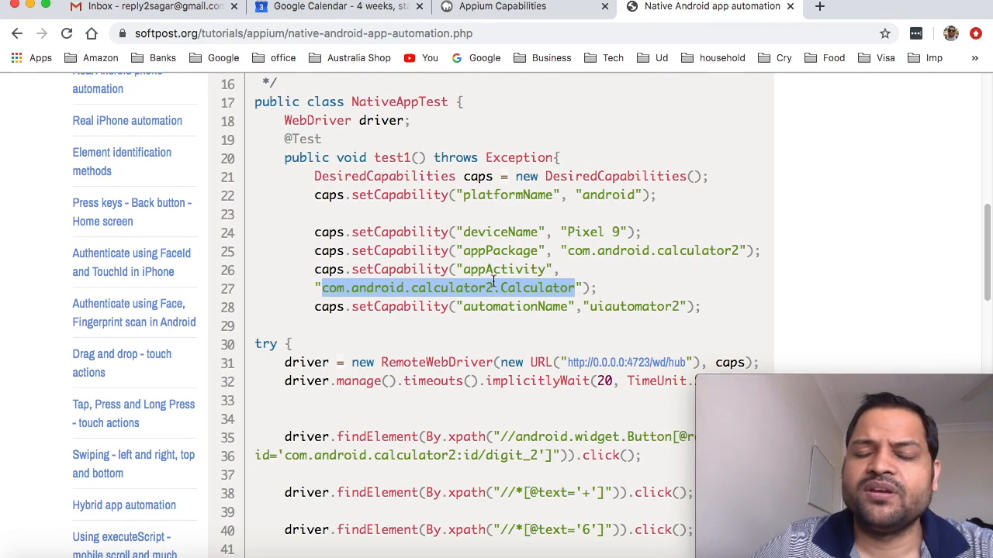
{"action": "scroll", "scroll_direction": "down", "scroll_amount": 3}
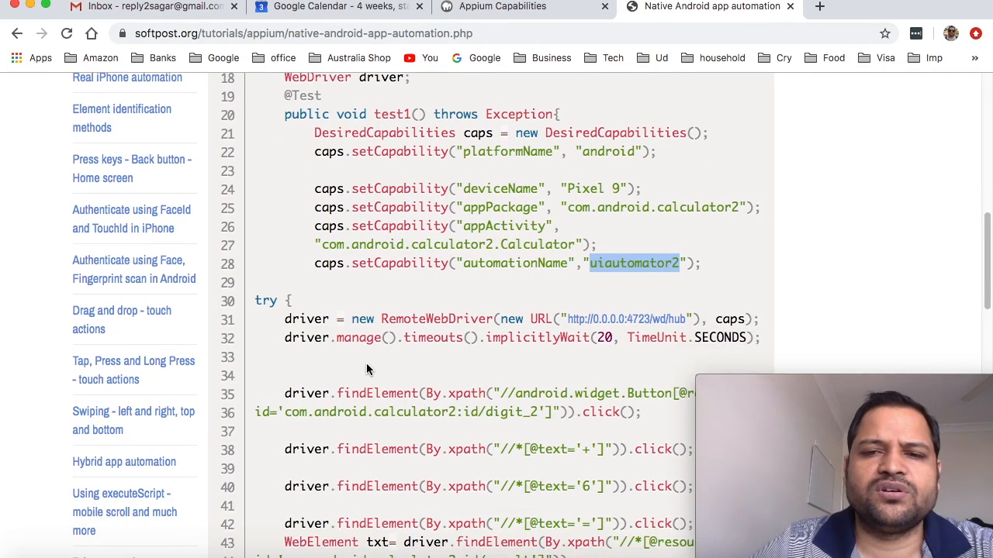
{"action": "scroll", "scroll_direction": "down", "scroll_amount": 3}
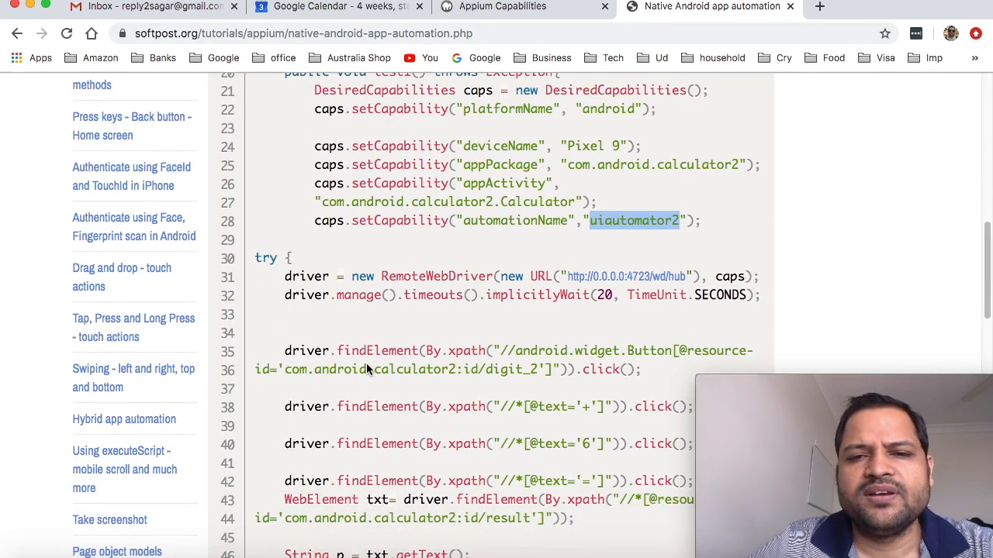
{"action": "scroll", "scroll_direction": "down", "scroll_amount": 3}
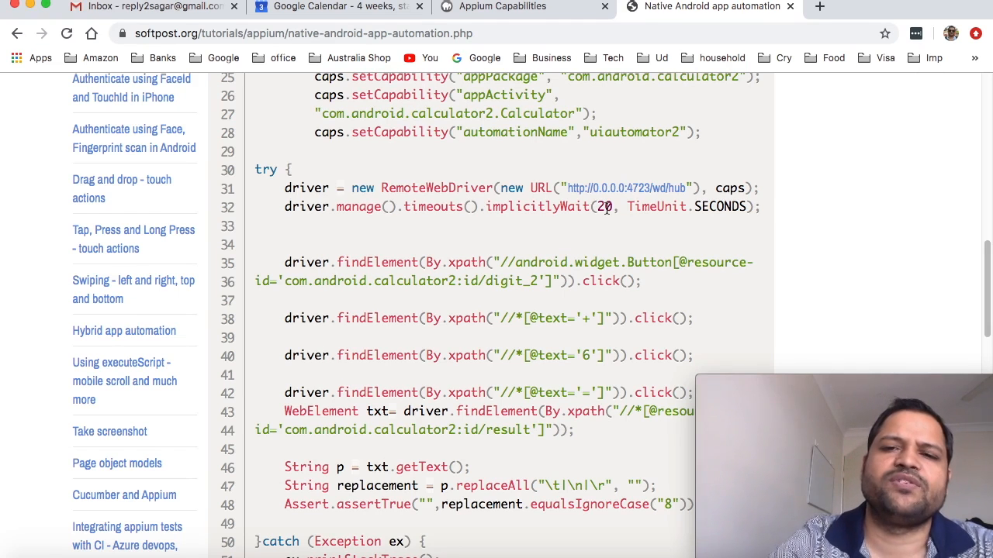
- Review the findElement click steps, highlighting the xpath locator for the digit 2
{"action": "scroll", "scroll_direction": "down", "scroll_amount": 3}
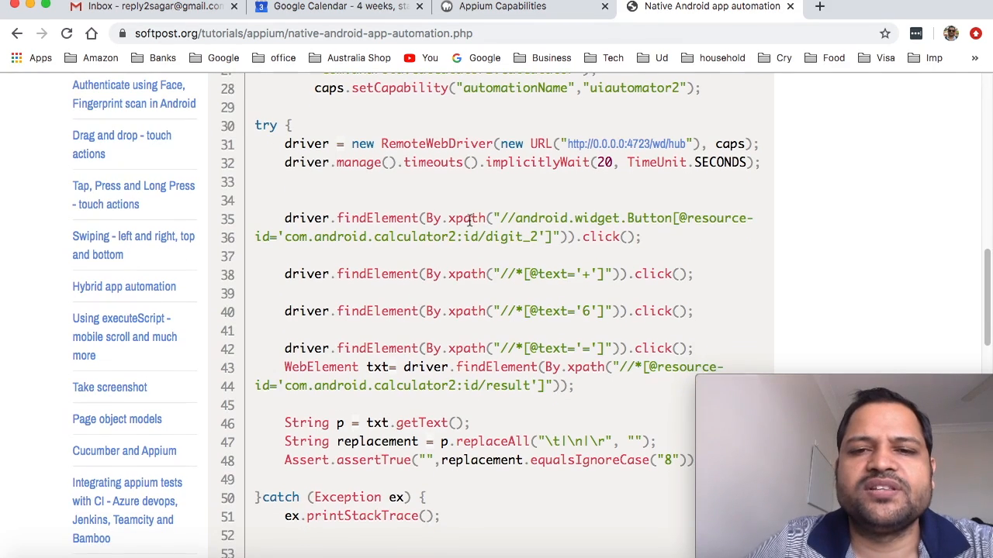
{"action": "double_click", "coordinate": [465, 217]}
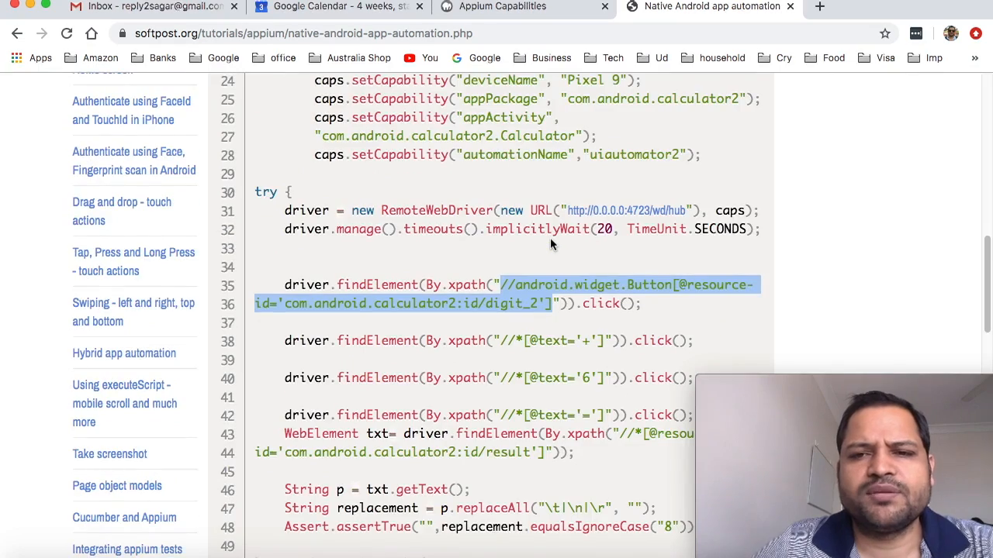
{"action": "scroll", "scroll_direction": "down", "scroll_amount": 3}
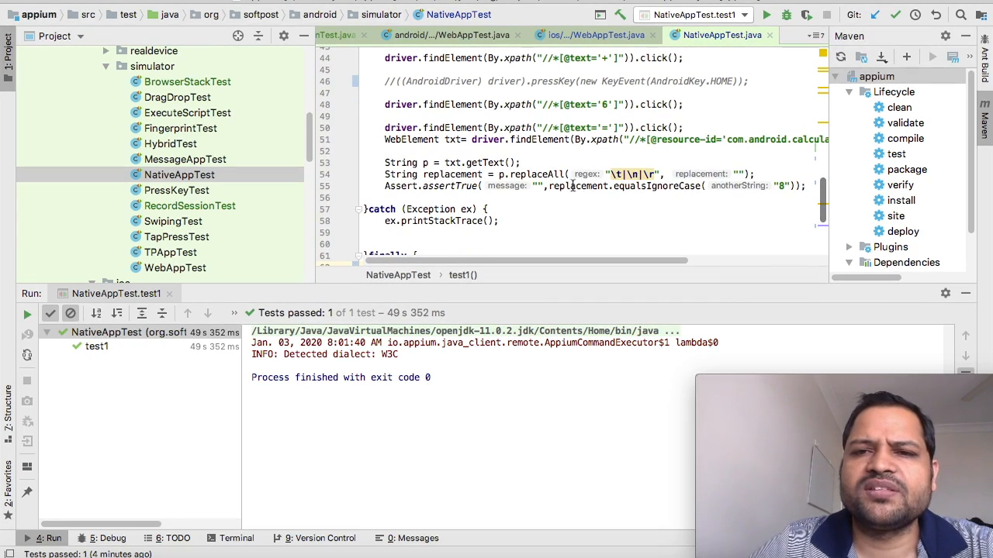
- Rerun NativeAppTest.test1 so it launches the Calculator app in the emulator
{"action": "left_click_drag", "start_coordinate": [557, 186], "coordinate": [806, 187]}
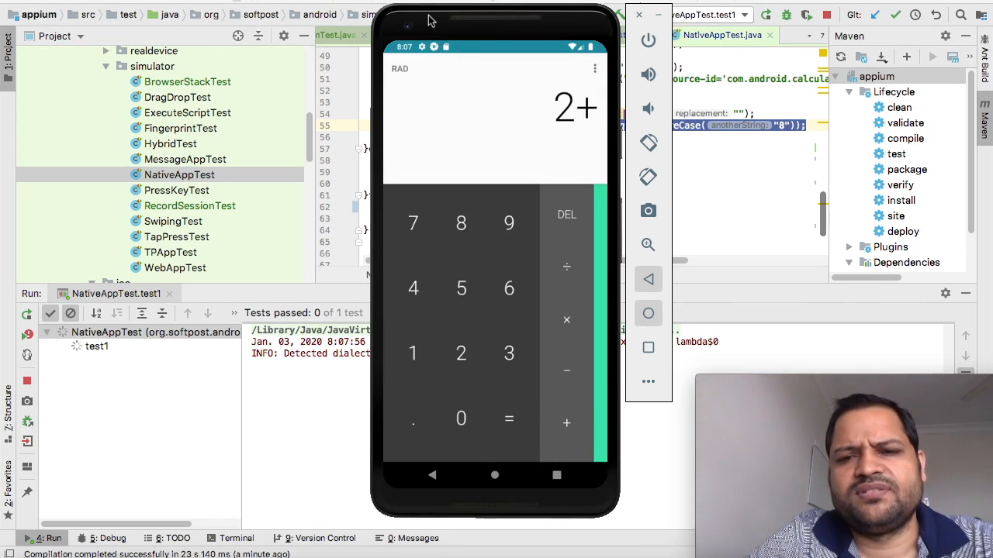
- Watch the test tap 2, + and 6 on the emulator's Calculator keypad
{"action": "left_click", "coordinate": [508, 287]}
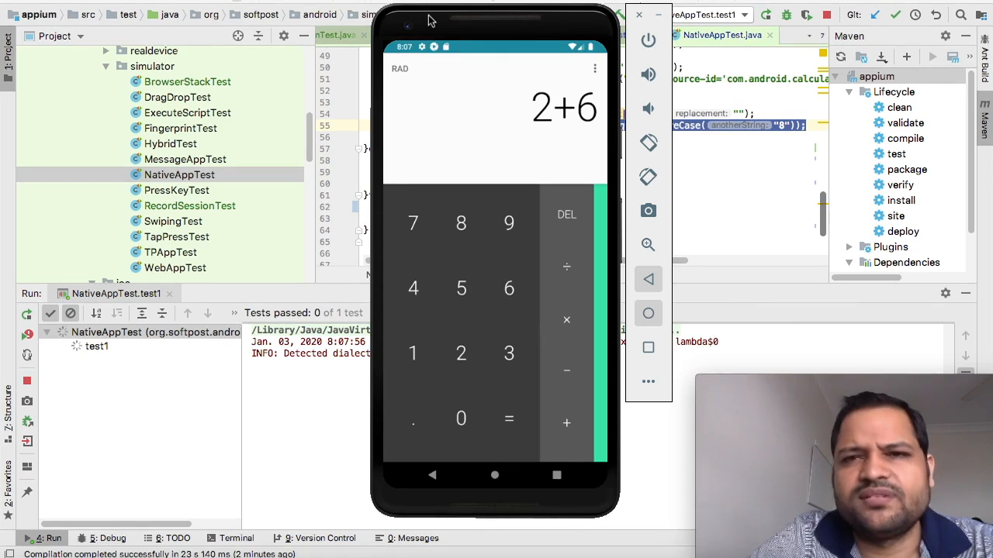
{"action": "left_click", "coordinate": [509, 419]}
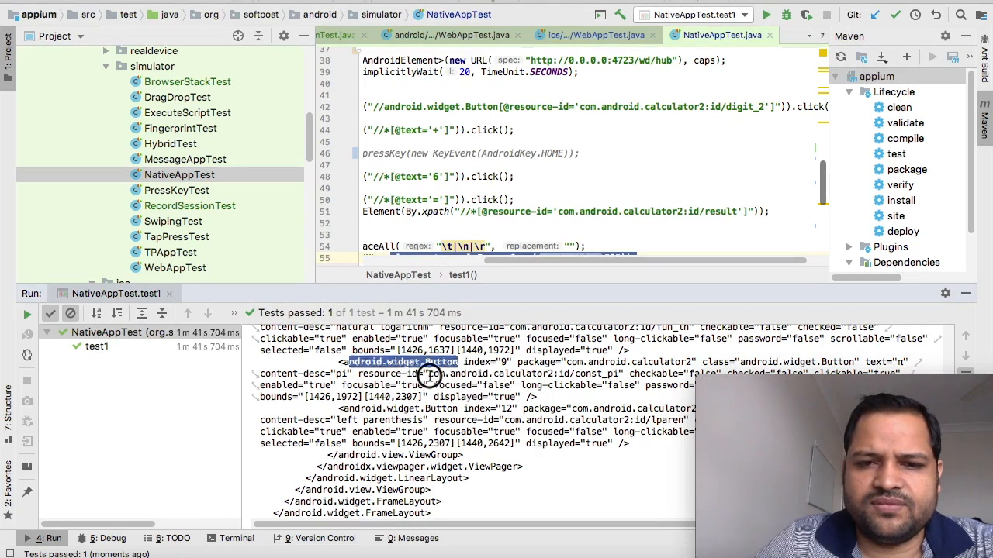
- Inspect the printed page source XML, highlighting a Button element in the console
{"action": "double_click", "coordinate": [508, 374]}
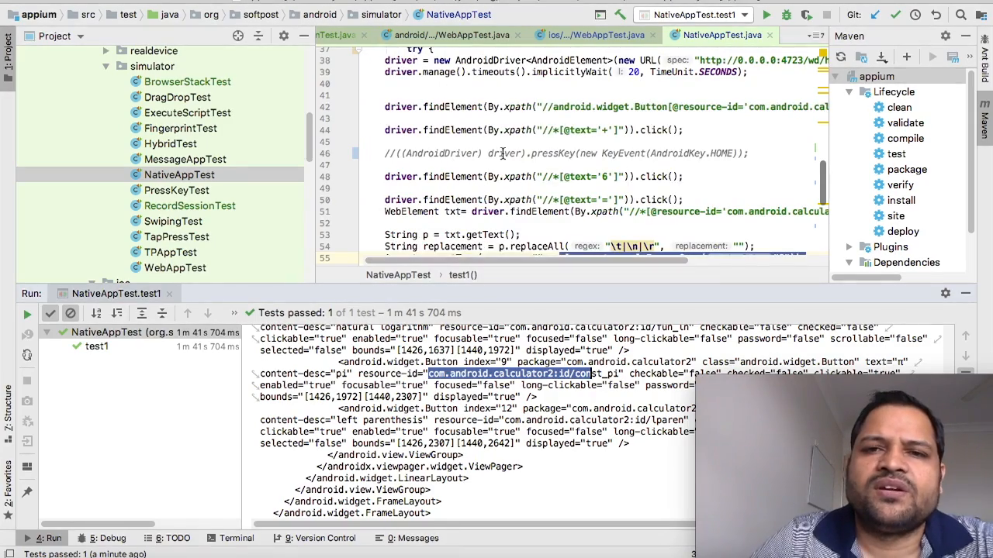
{"action": "scroll", "scroll_direction": "down", "scroll_amount": 3}
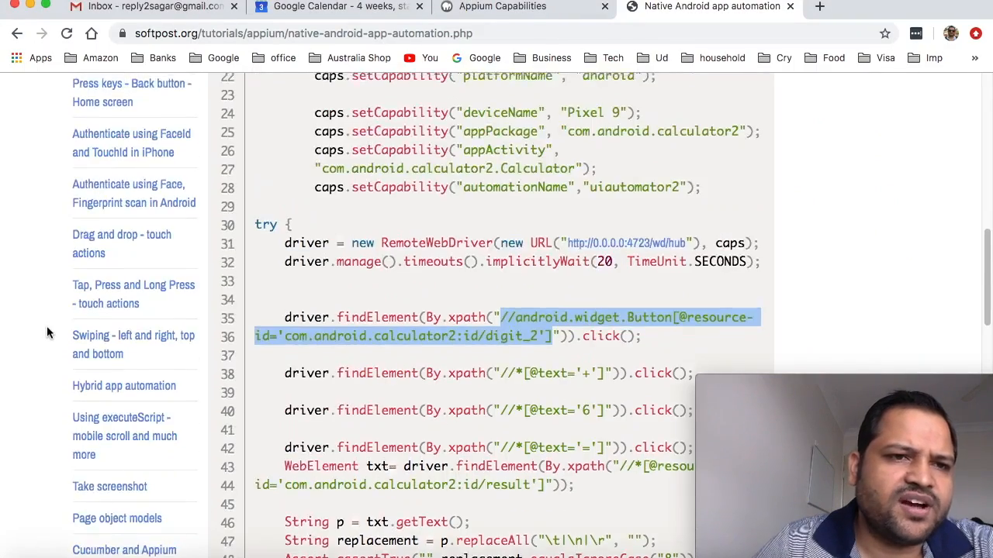
- Scroll the tutorial back up to the NativeAppTest imports and class declaration
{"action": "scroll", "scroll_direction": "up", "scroll_amount": 3}
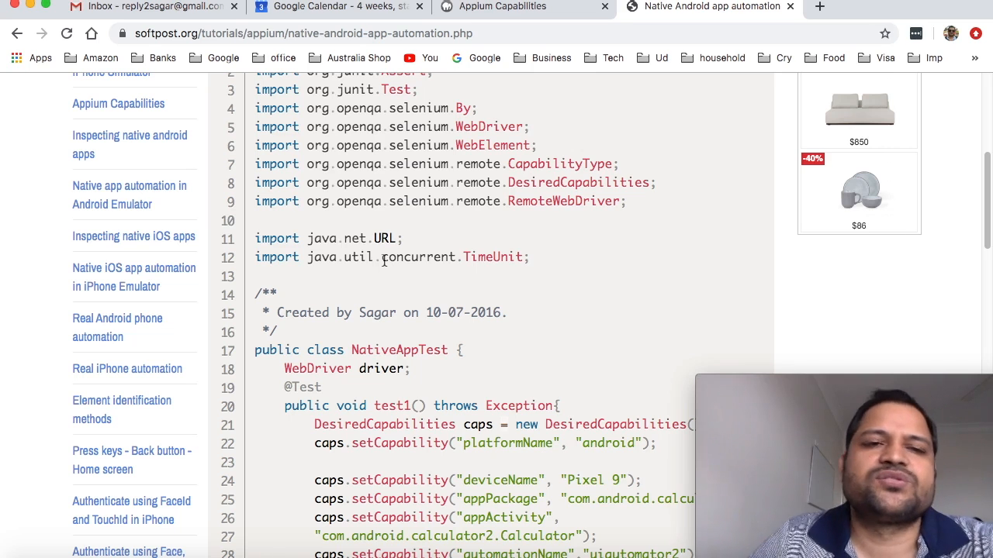
{"action": "mouse_move", "coordinate": [156, 354]}
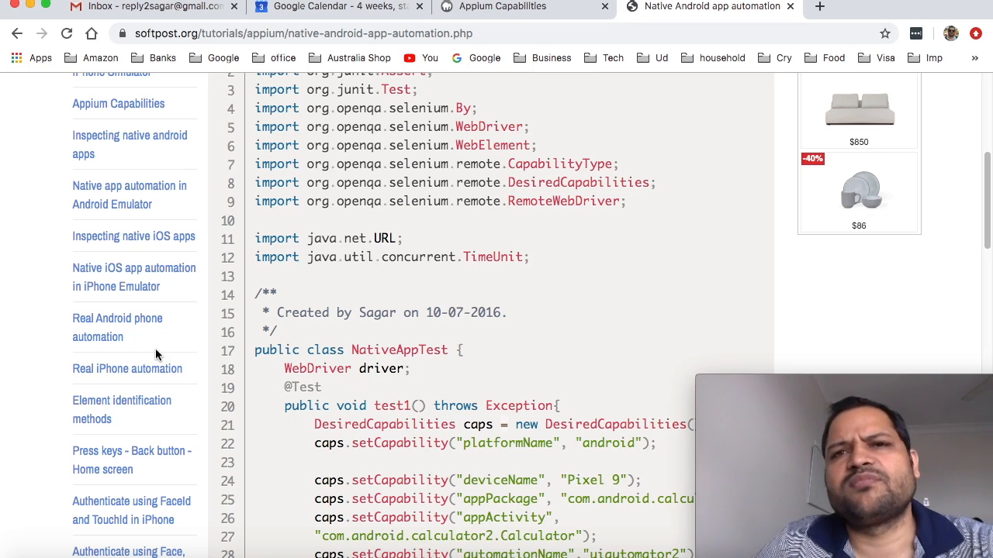